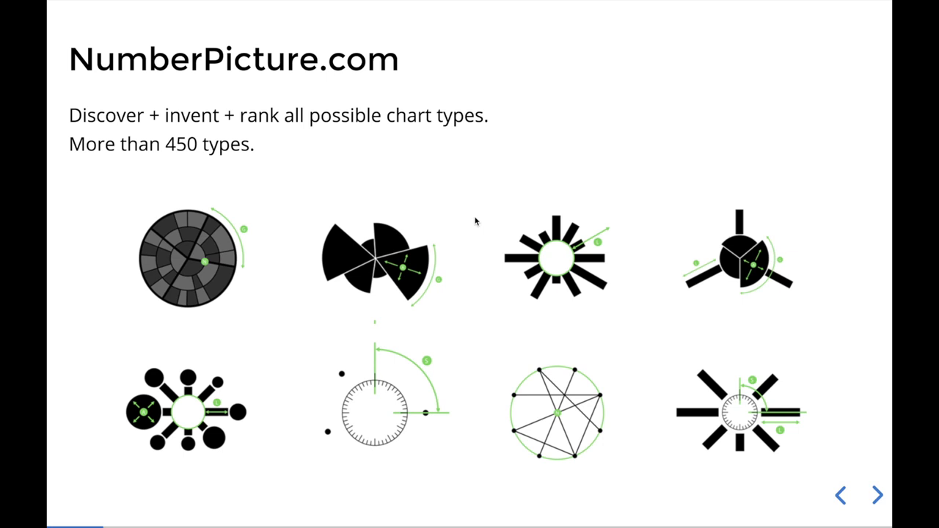
Advance from the NumberPicture.com slide to the Challenge: coding 450 charts slide.
click(878, 495)
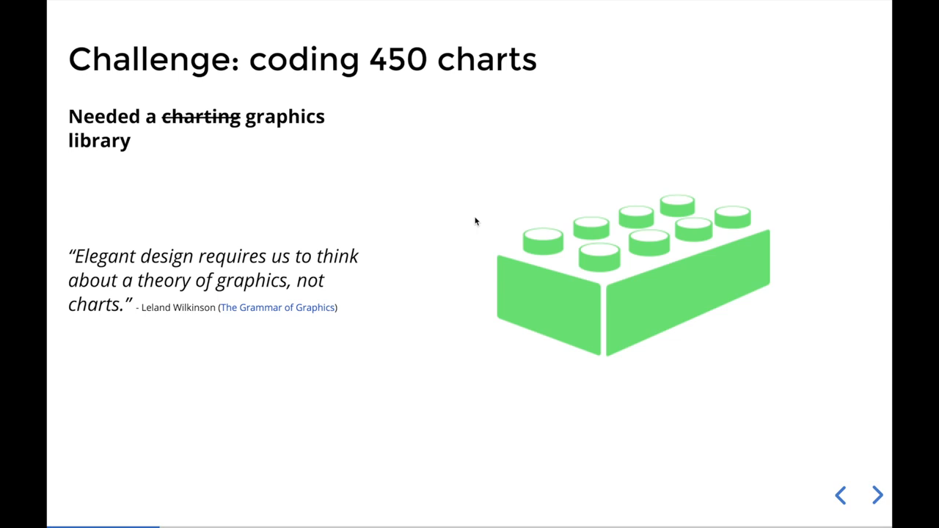
Advance to the Current DataViz Libs slide contrasting graphics and charting libraries.
click(878, 494)
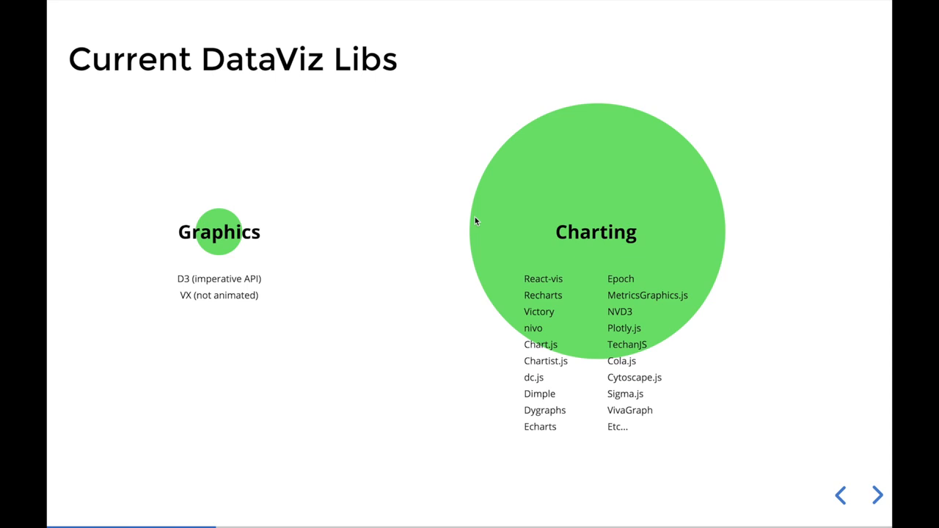
Advance to the Criteria for good approach slide with Animated, Performant and Elegant.
click(877, 494)
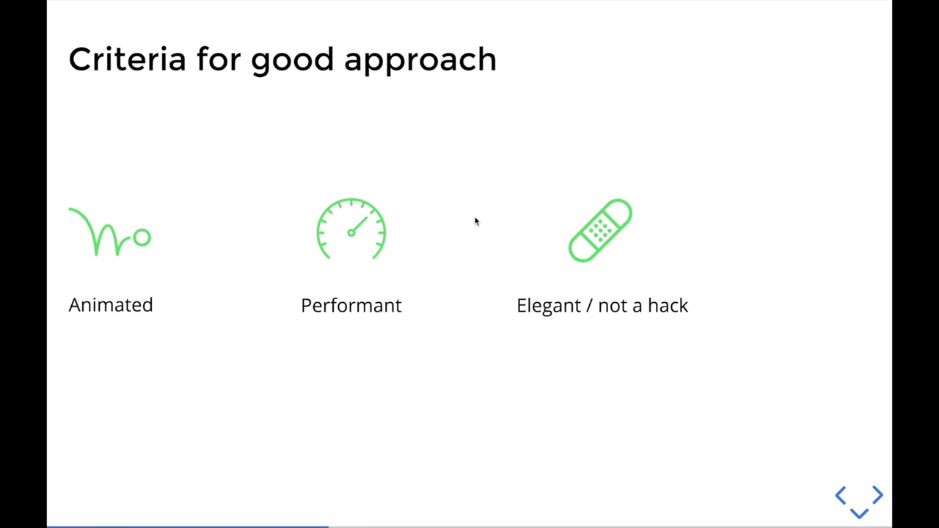
Reveal the fourth criterion, Decoupled, on the Criteria for good approach slide.
click(877, 496)
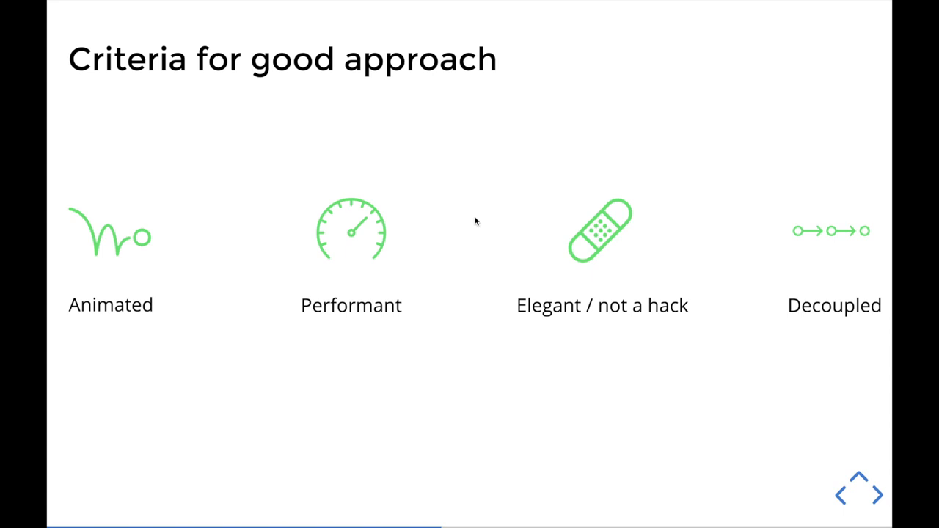
Advance to the React + D3: Layout then Interpolate slide with its code examples.
click(859, 491)
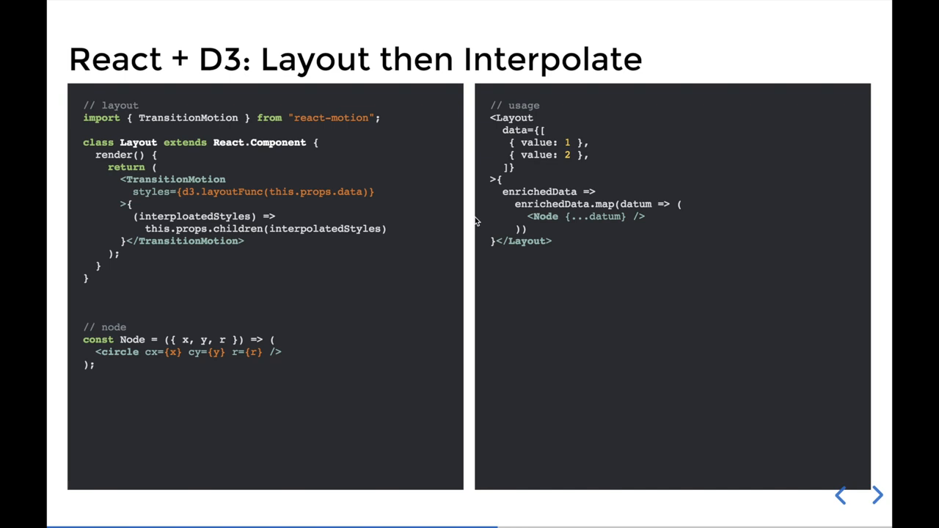
Advance to the Why it works well slide on stateless nodes and tweened layouts.
click(878, 496)
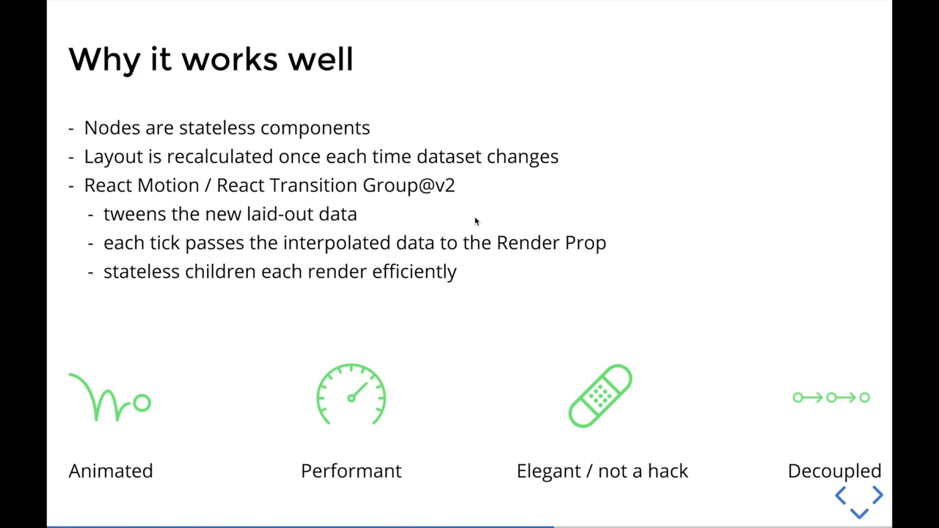
mouse_move(302, 418)
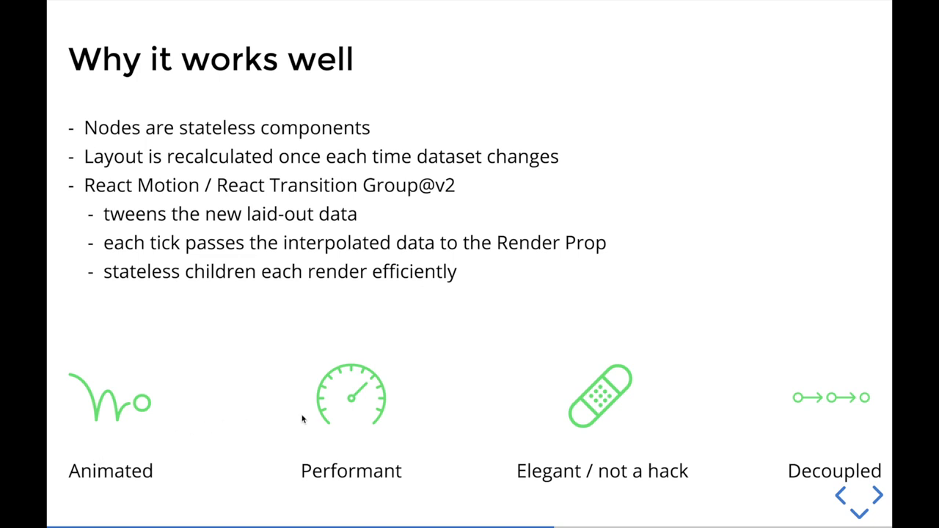
mouse_move(797, 445)
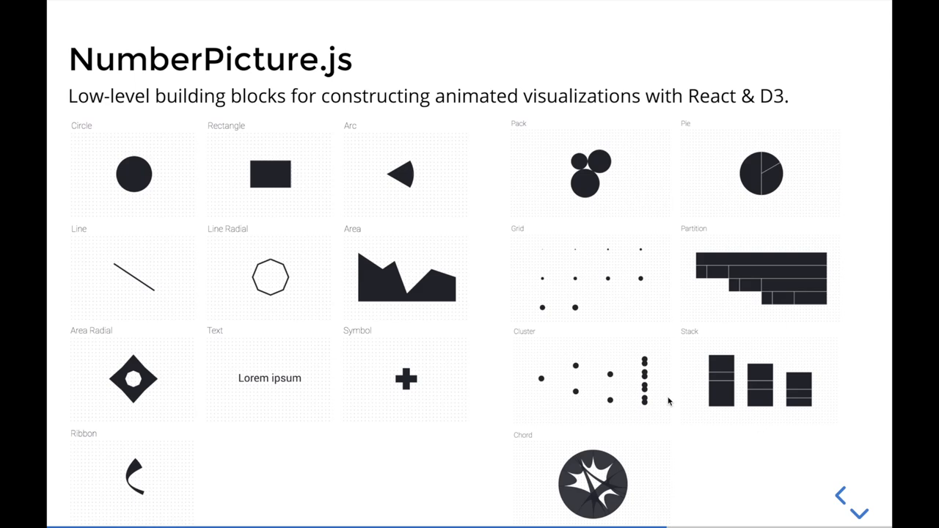
Flip between Why it works well and Layout then Interpolate, then descend to the React Native Support slide.
click(878, 496)
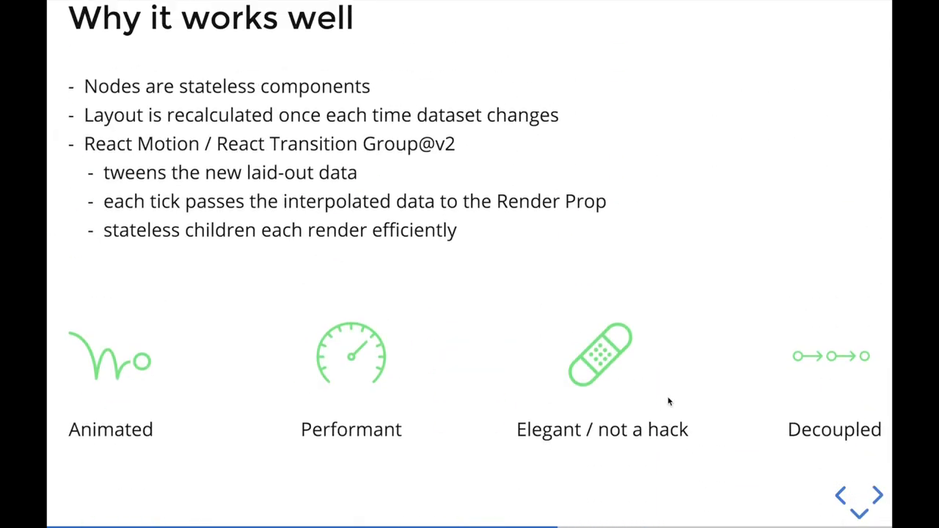
click(877, 496)
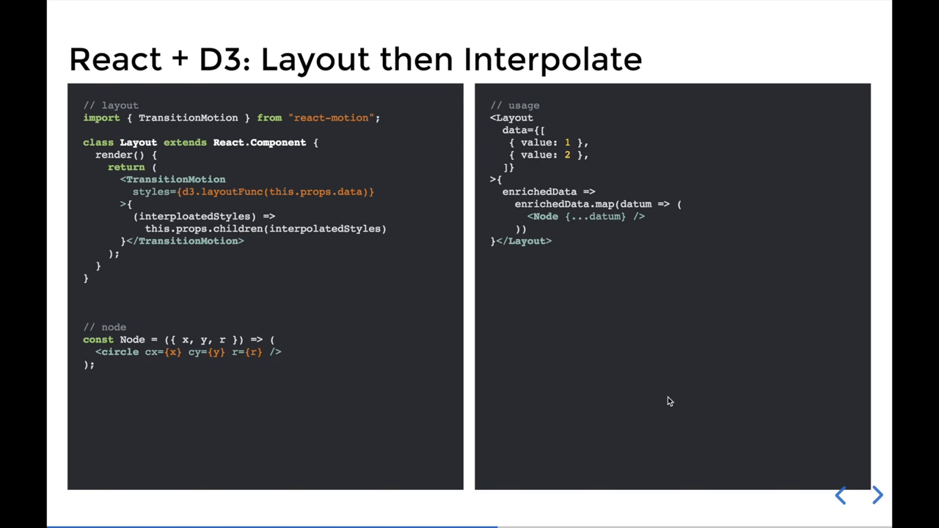
click(877, 496)
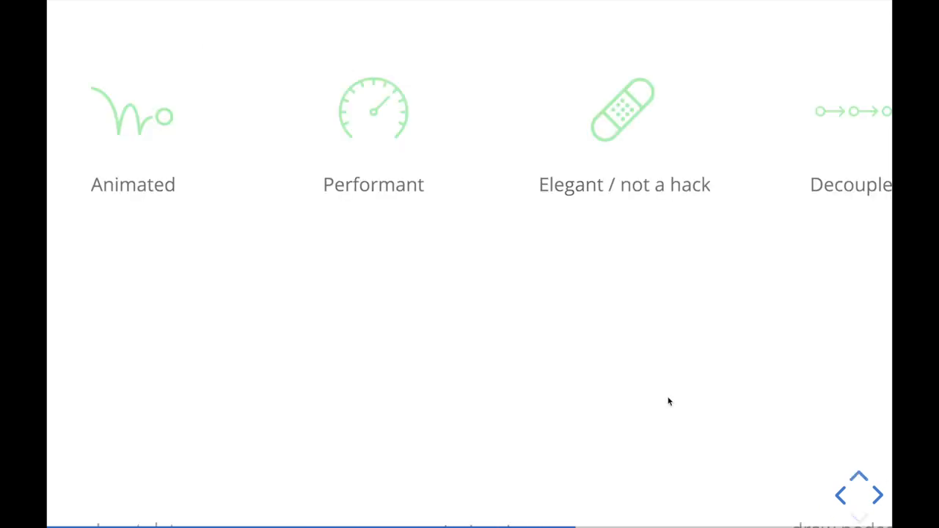
click(858, 493)
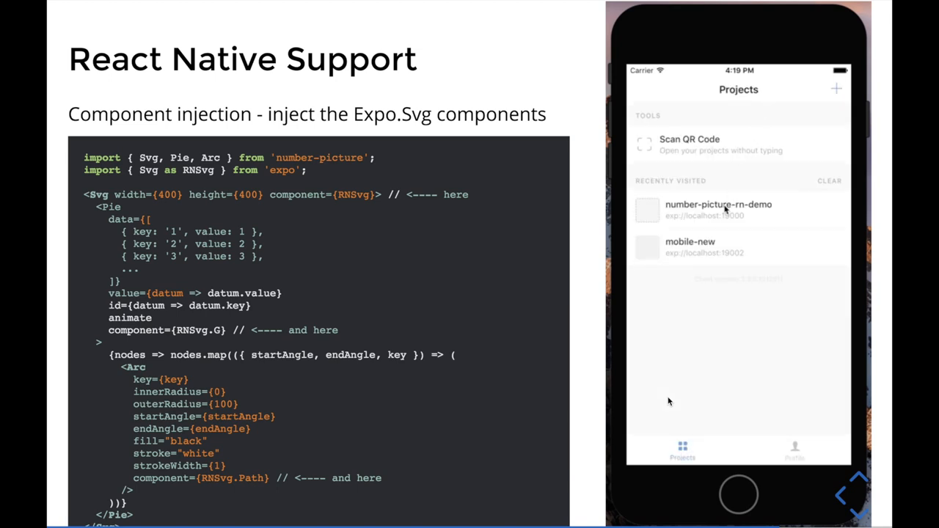
Run the number-picture-rn-demo in Expo on the phone, showing the bar chart and relaunching it.
click(717, 209)
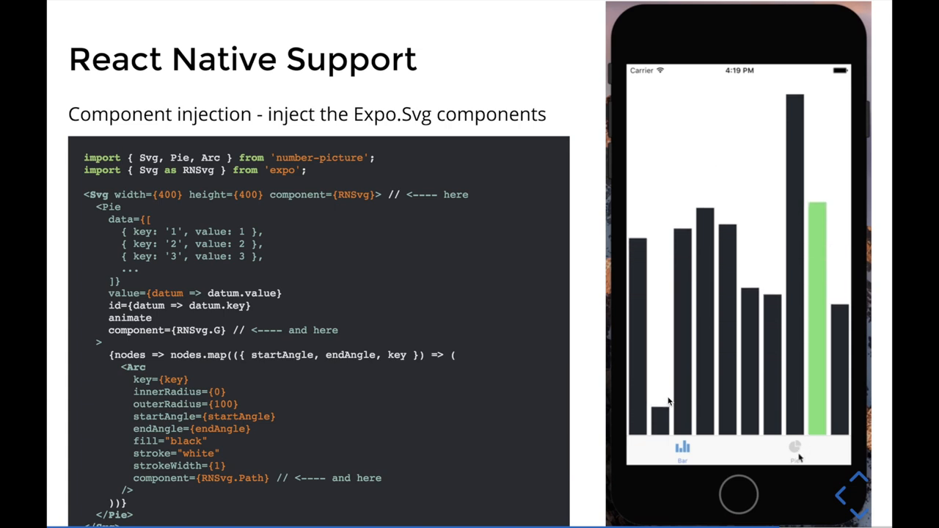
click(795, 447)
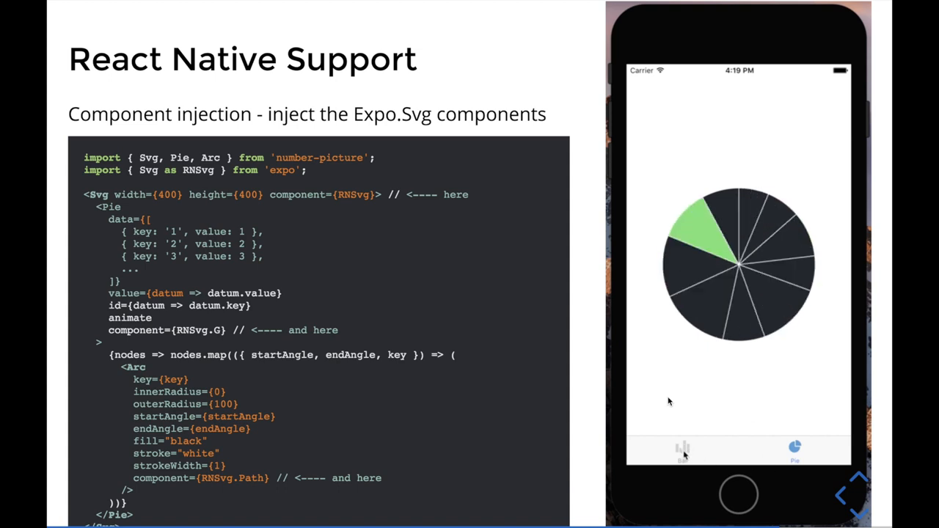
click(682, 449)
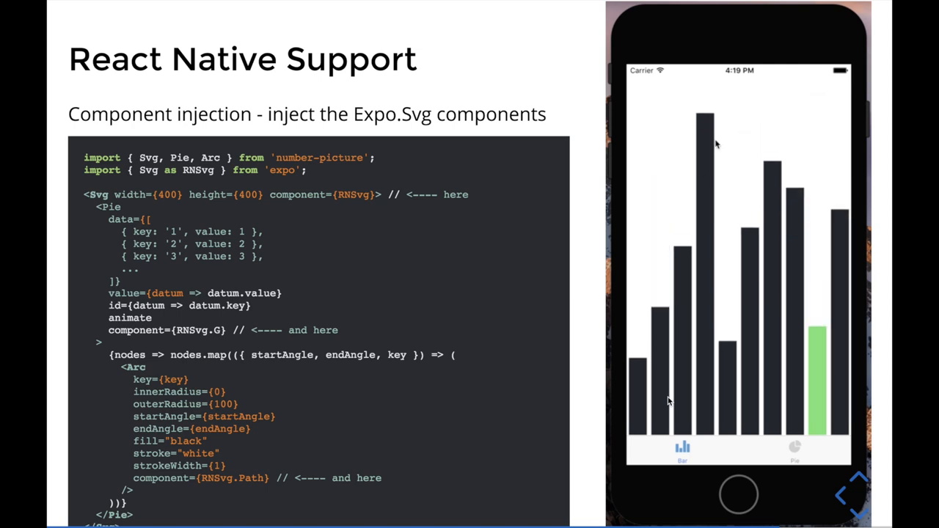
click(738, 493)
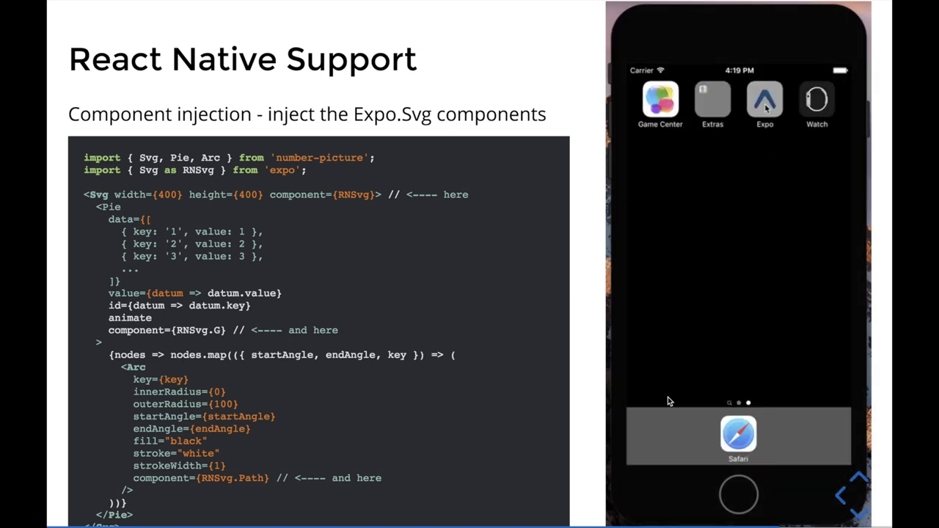
click(765, 100)
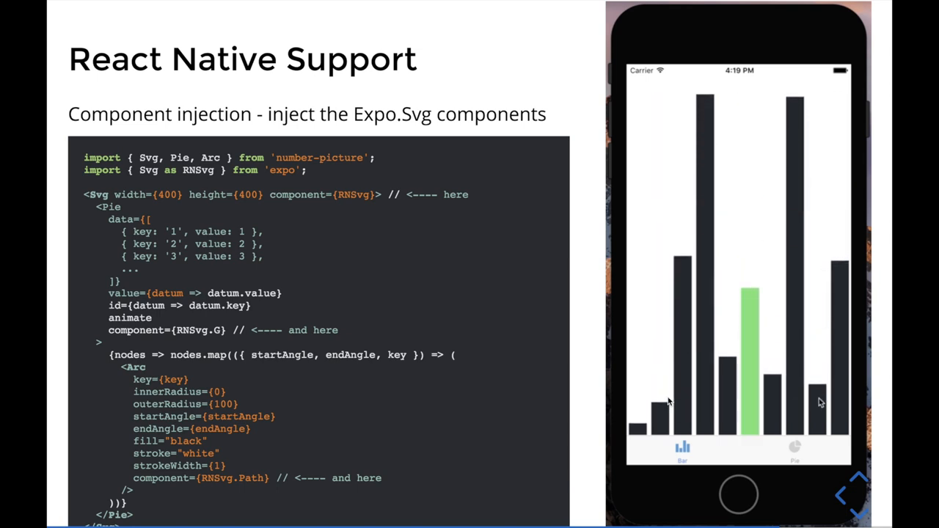
click(795, 449)
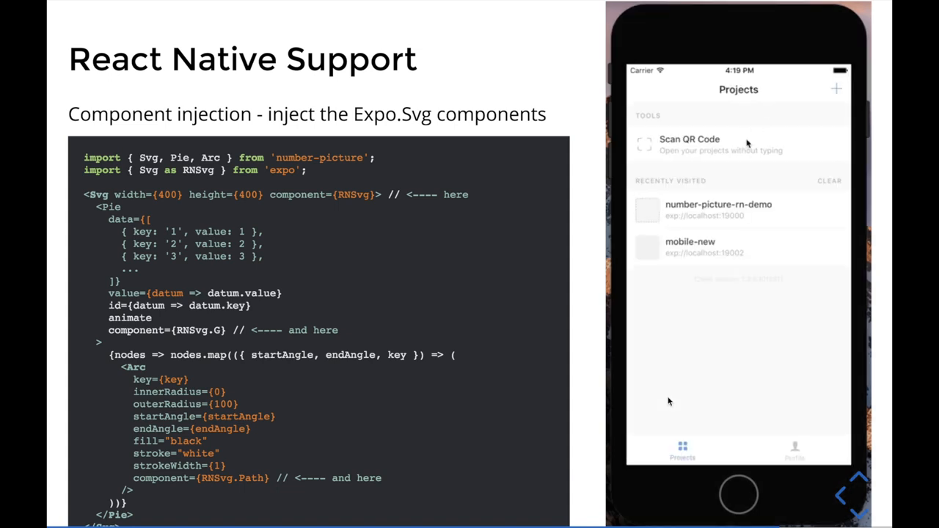
click(718, 208)
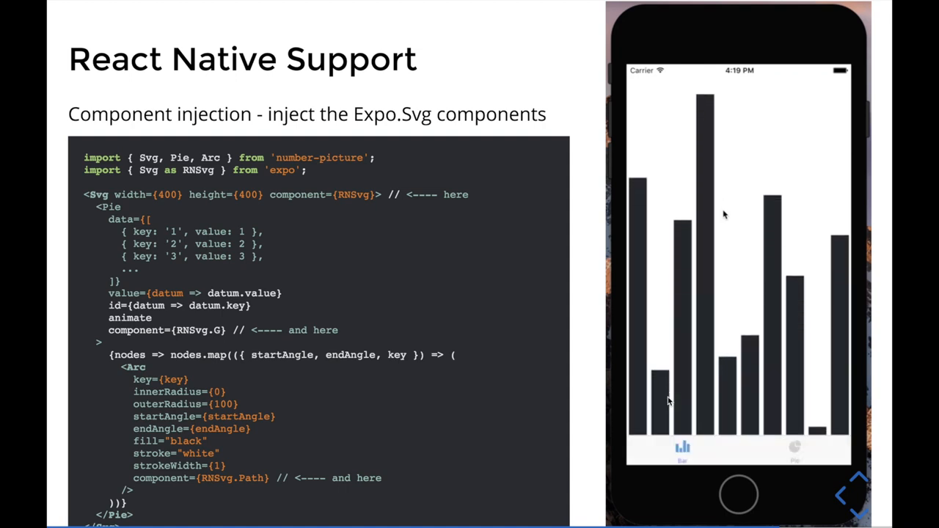
Advance to the Roadmap slide listing React Native support, legends, tooltips and Canvas.
click(866, 484)
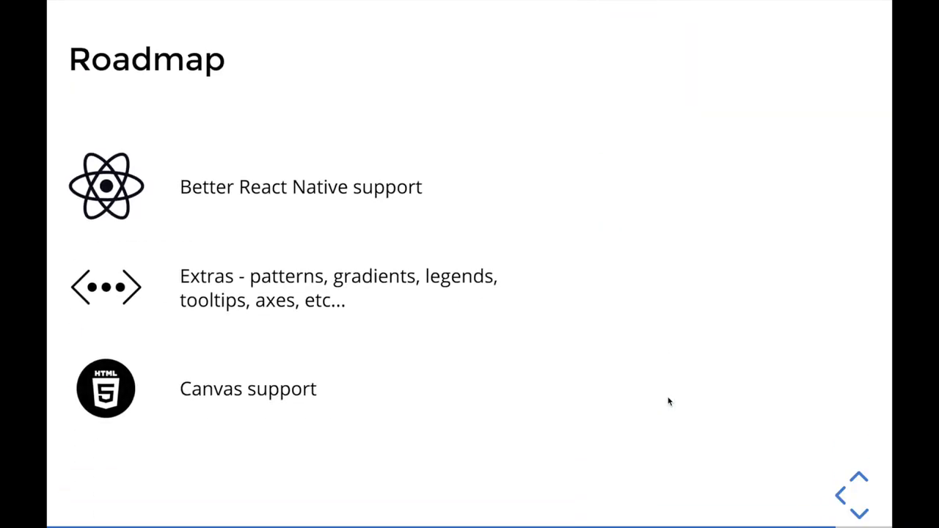